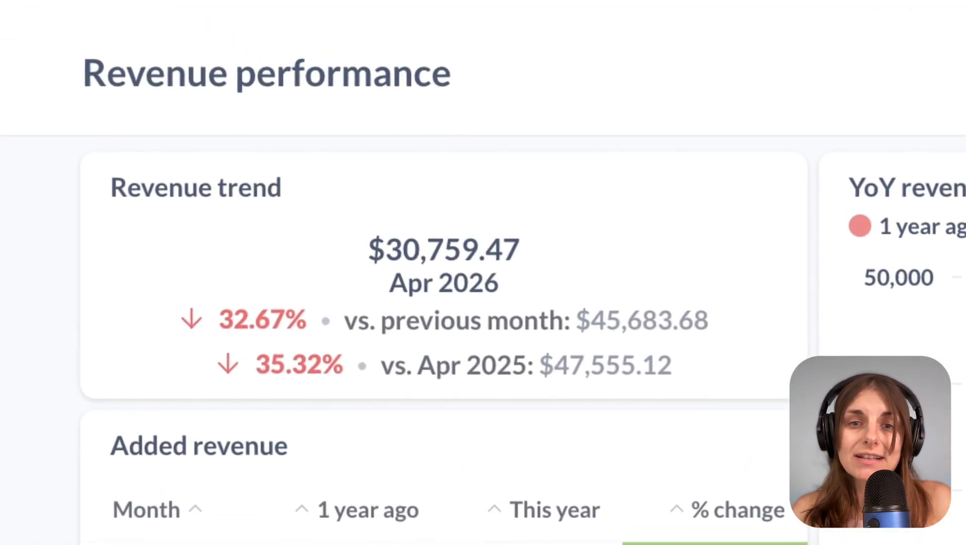
Return from the Revenue performance dashboard to the Metabase home page listing recent items.
scroll(down, 3)
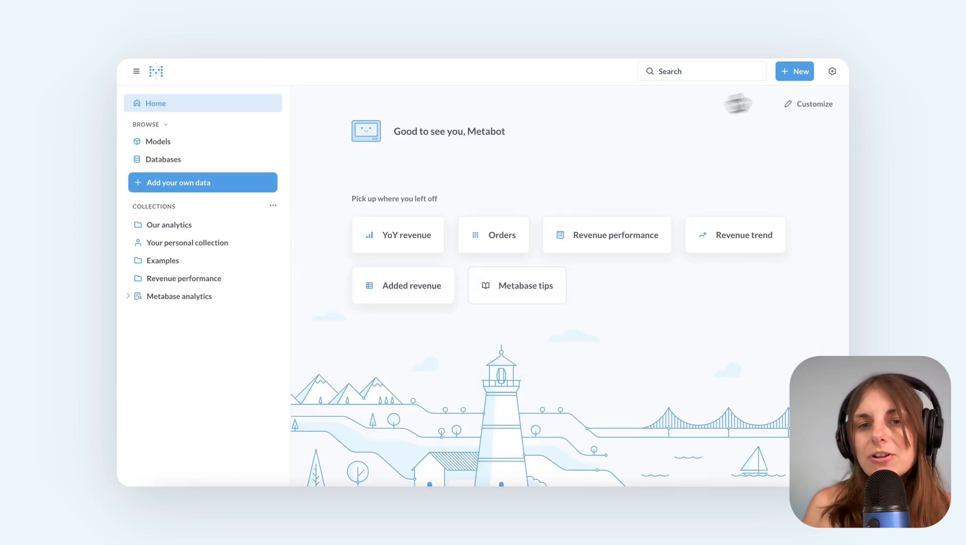
Start a new question on Orders summarizing Sum of Total by Created At: Month and preview the results.
click(795, 70)
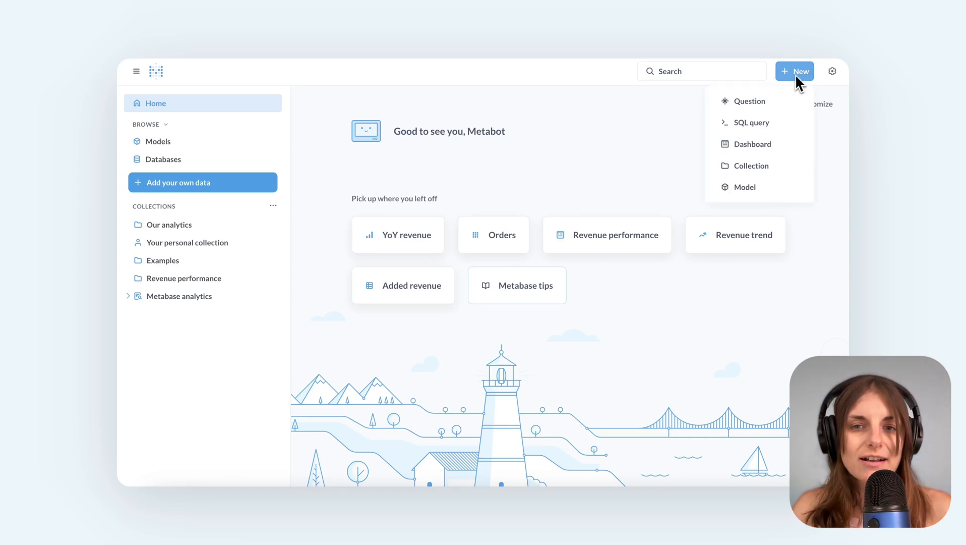
click(749, 100)
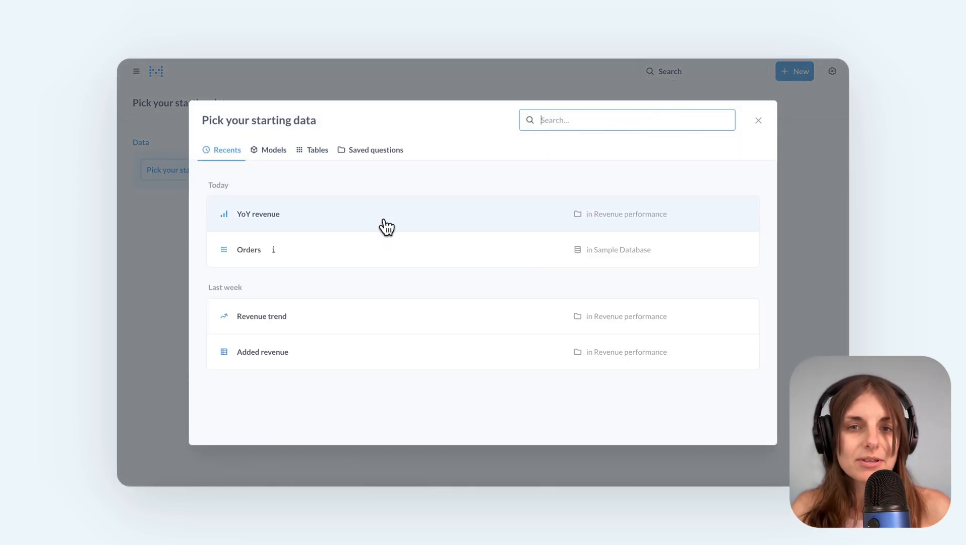
click(248, 249)
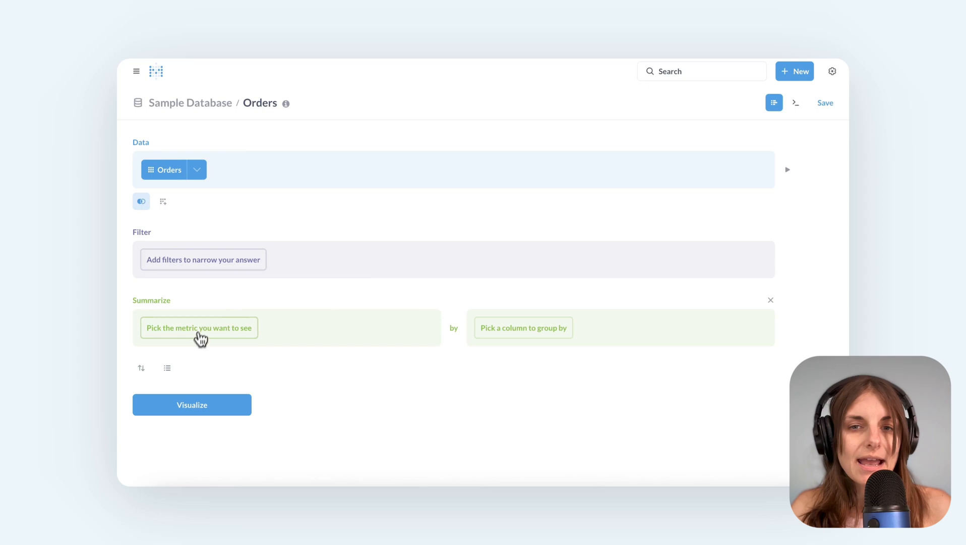
click(198, 327)
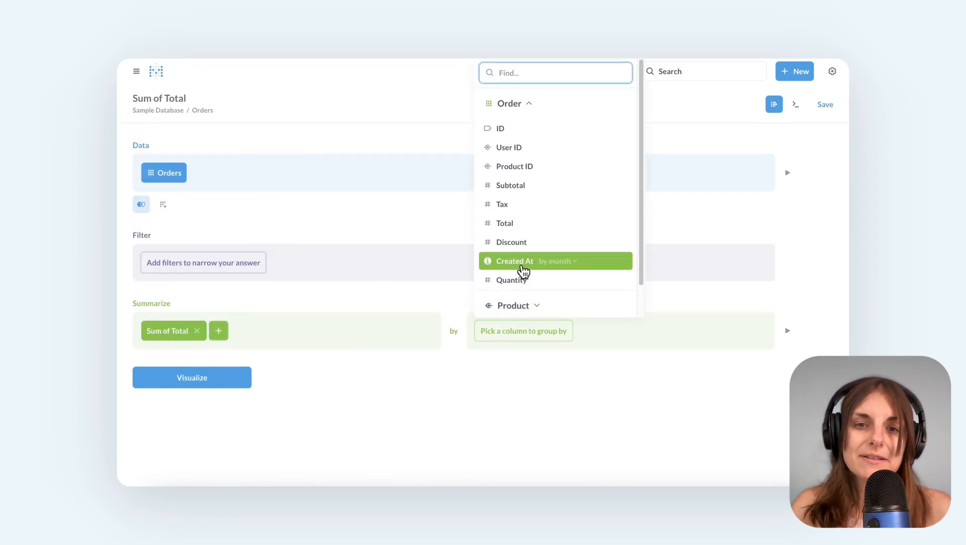
click(515, 260)
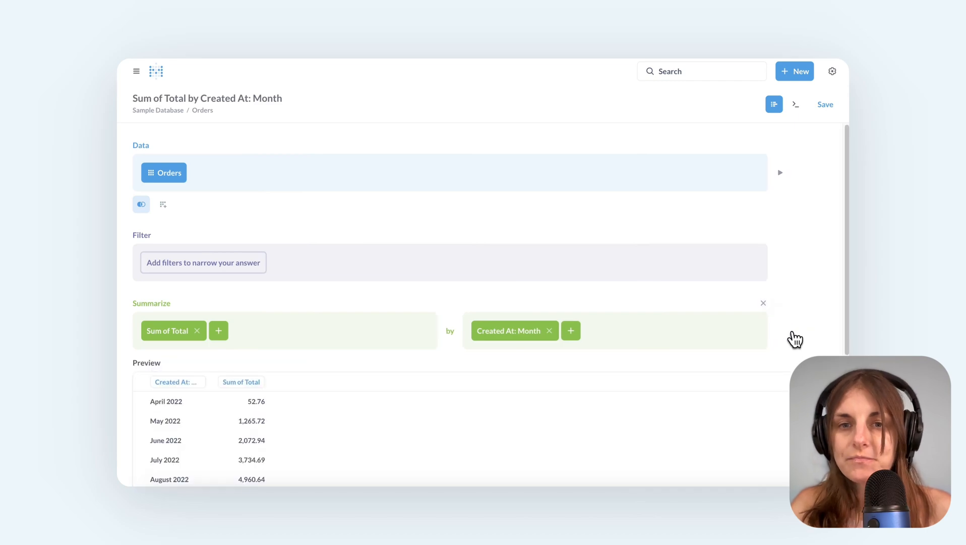
scroll(down, 3)
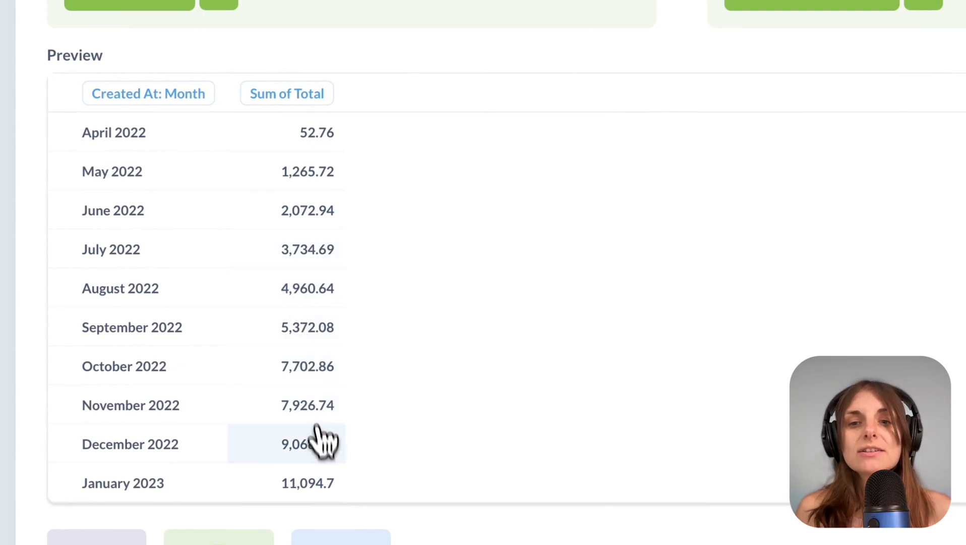
mouse_move(611, 409)
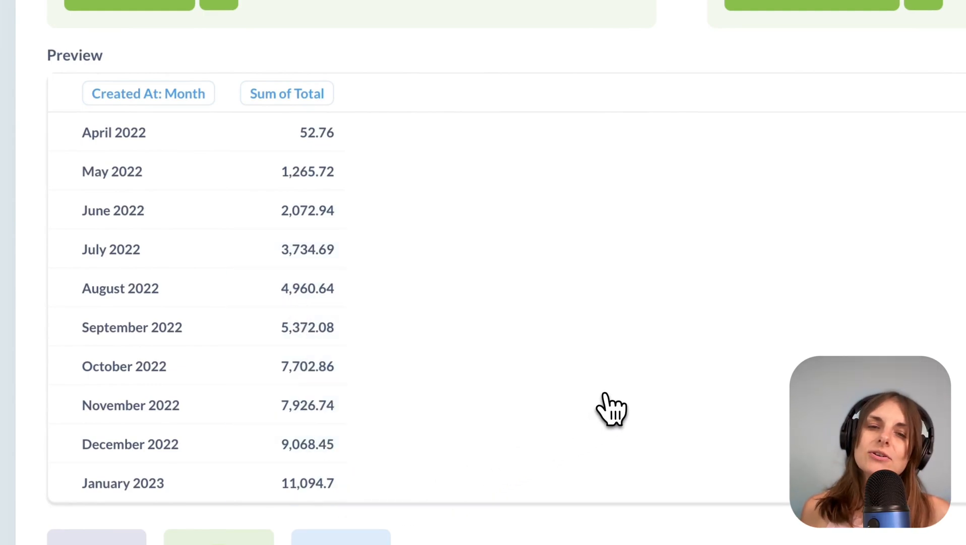
mouse_move(648, 391)
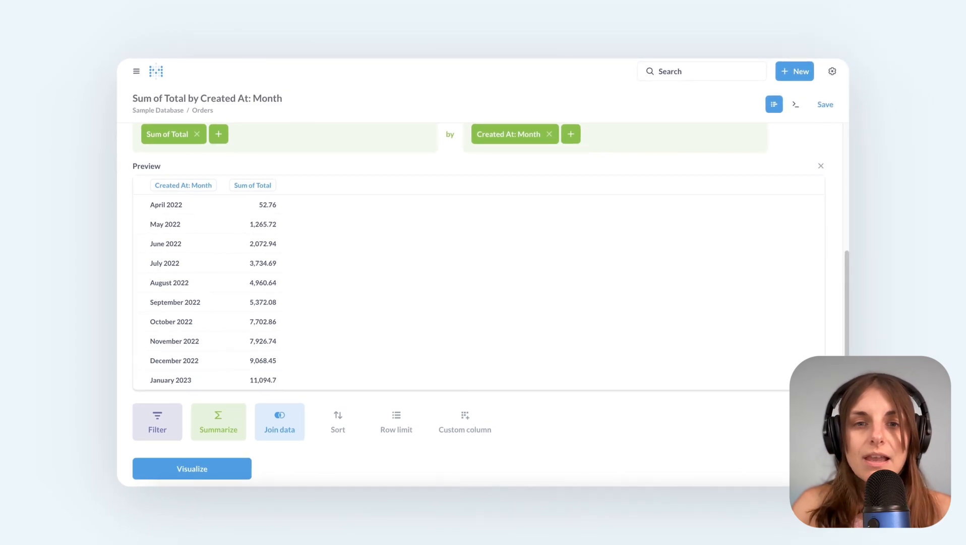
Add a custom-expression metric Offset(Sum([Total]), -1) named '1 month ago' to the summary.
click(191, 468)
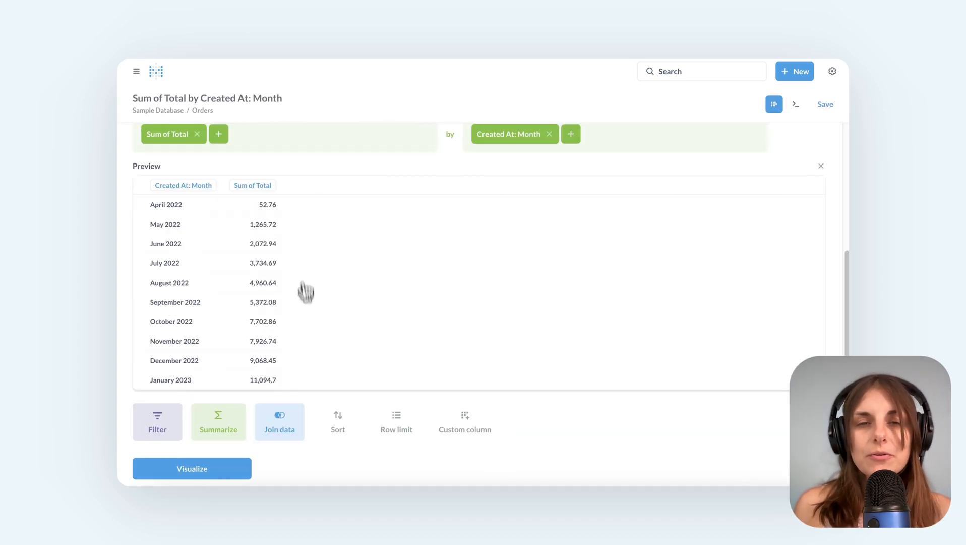
mouse_move(307, 187)
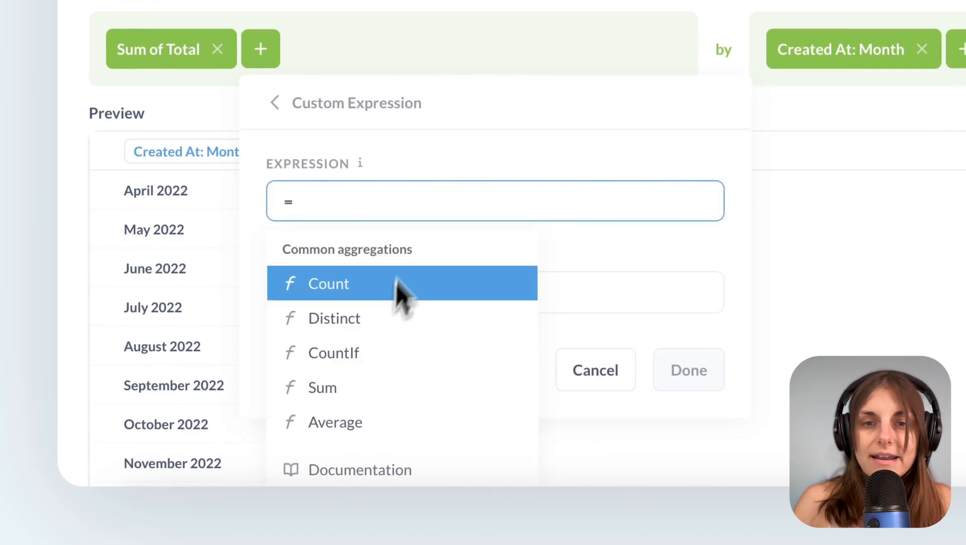
text(Offset(Sum([Total] ), -1)
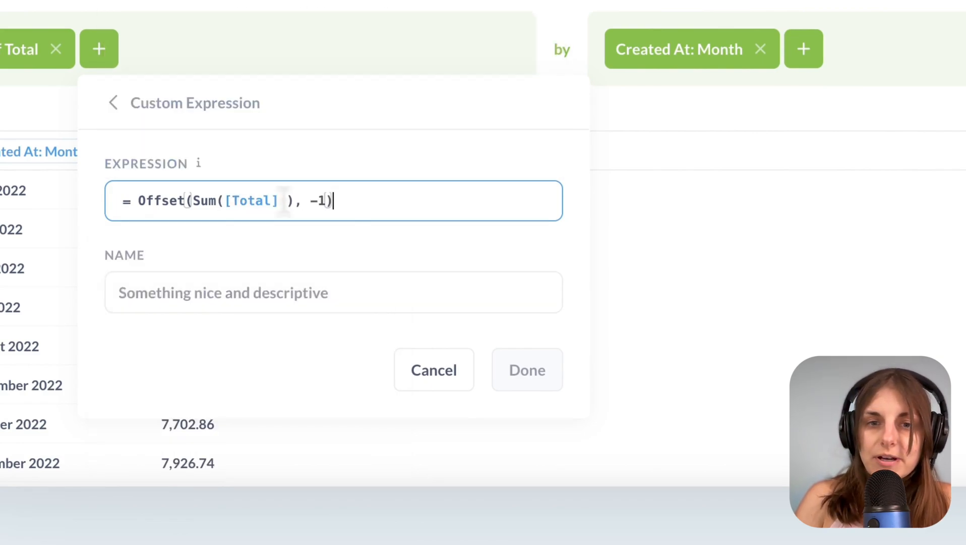
text(1 month)
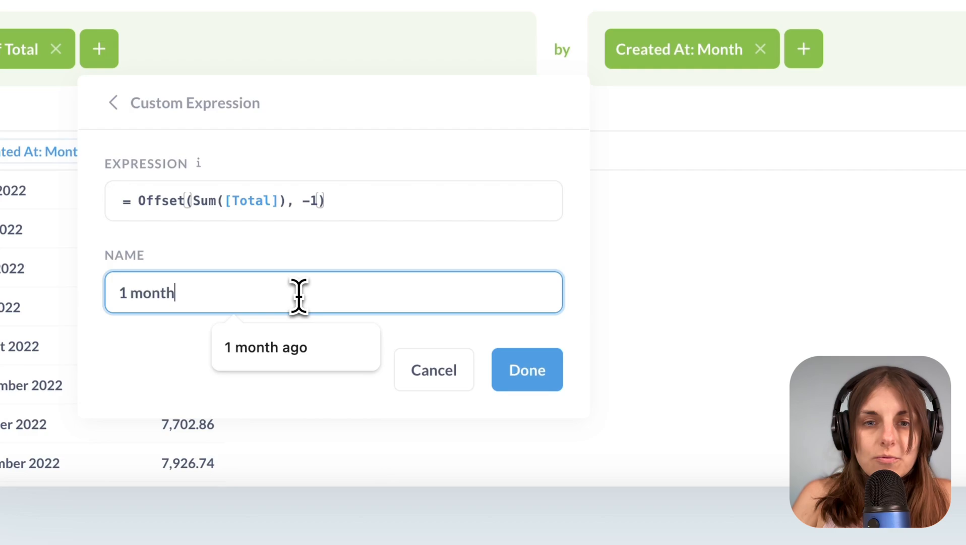
click(527, 370)
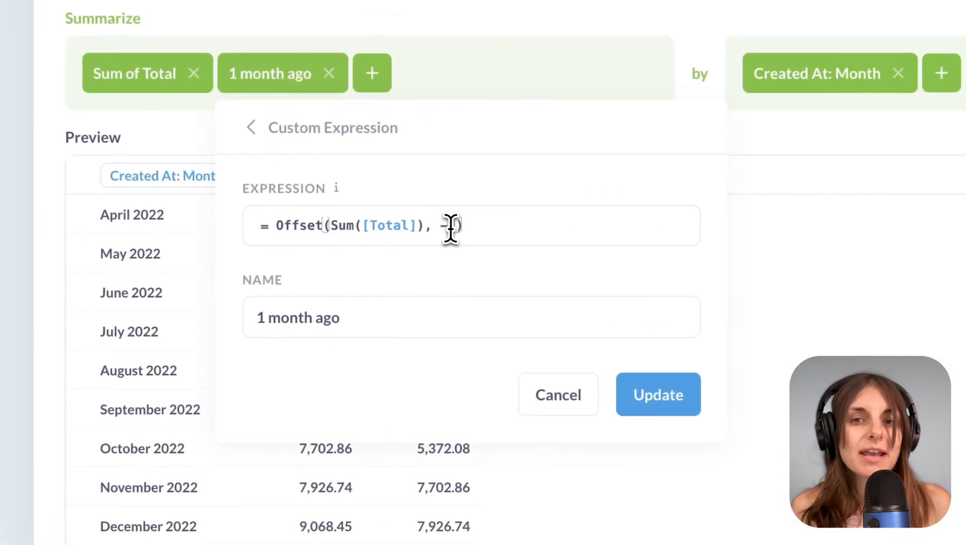
Change the offset to Offset(Sum([Total]), -12), rename the metric '1 year ago' and update it.
text(-1)
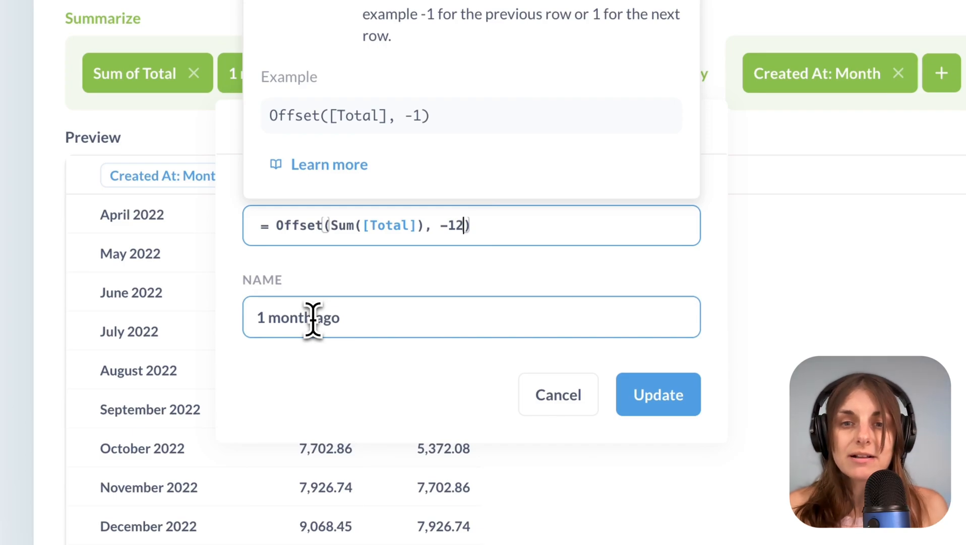
double_click(289, 317)
text(year)
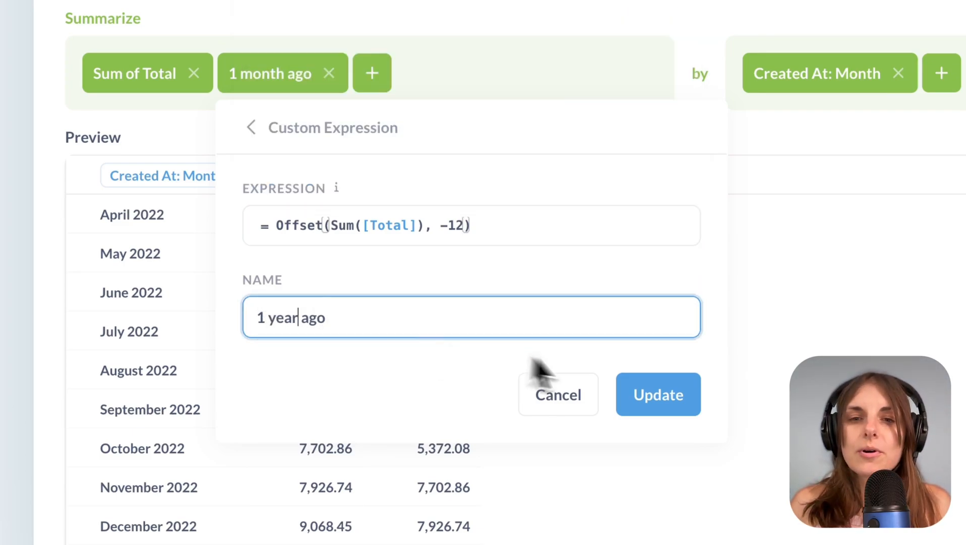
click(659, 394)
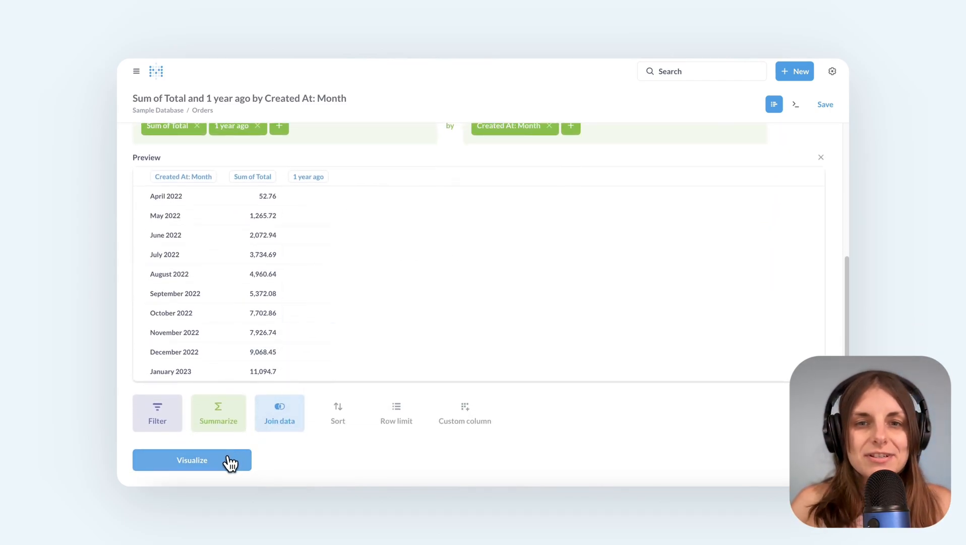
Run the query and view Sum of Total with 1 year ago values by month as a table.
click(192, 460)
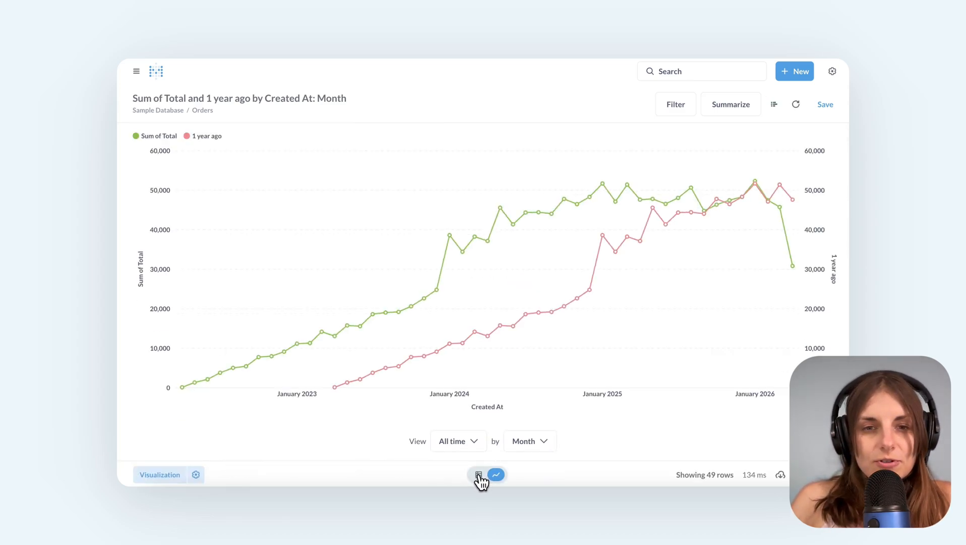
click(478, 474)
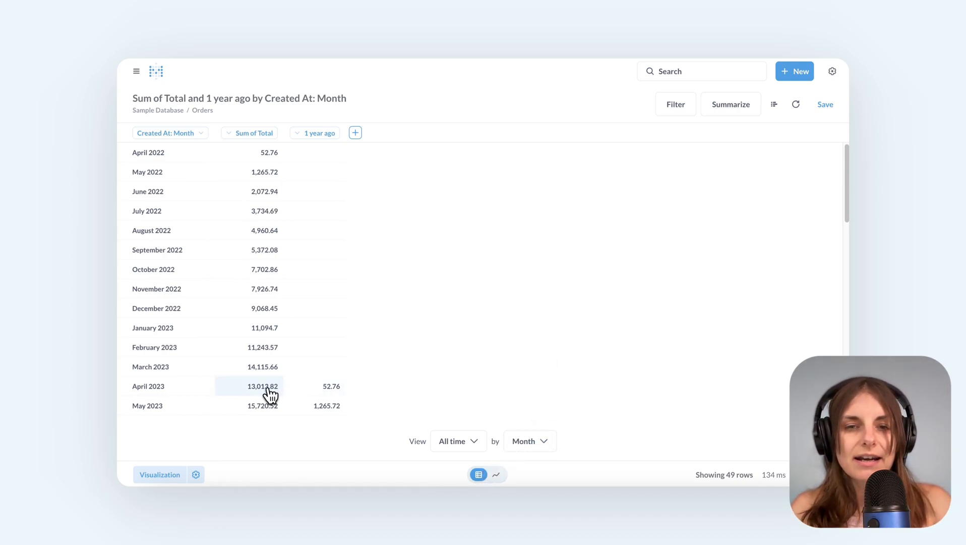
mouse_move(265, 398)
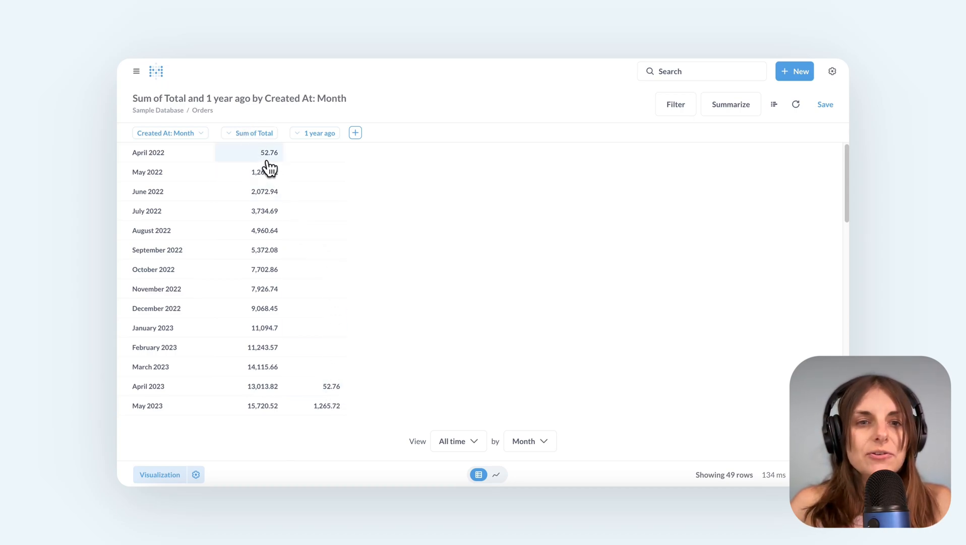
mouse_move(328, 389)
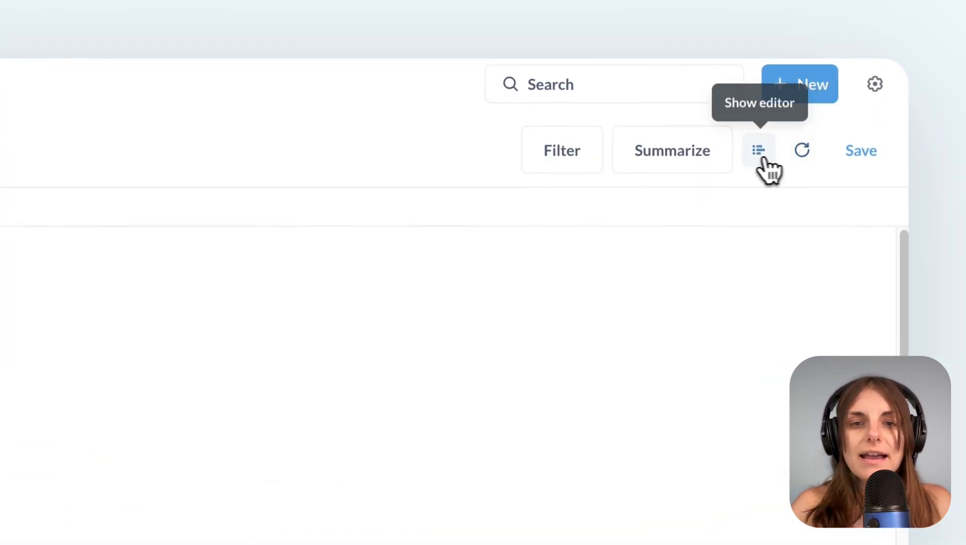
Filter results after the summary to Created At is this year, drop the empty filter step, and visualize.
click(758, 150)
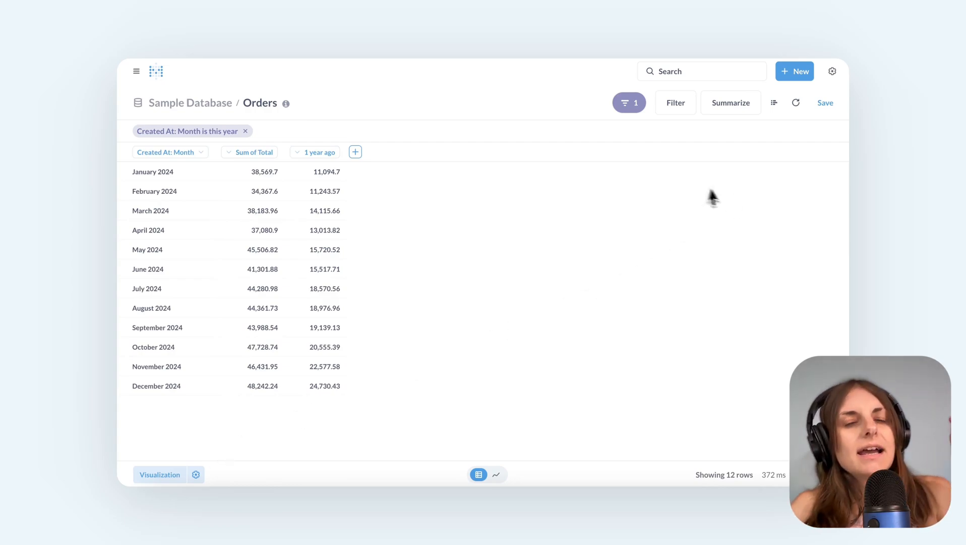
click(774, 102)
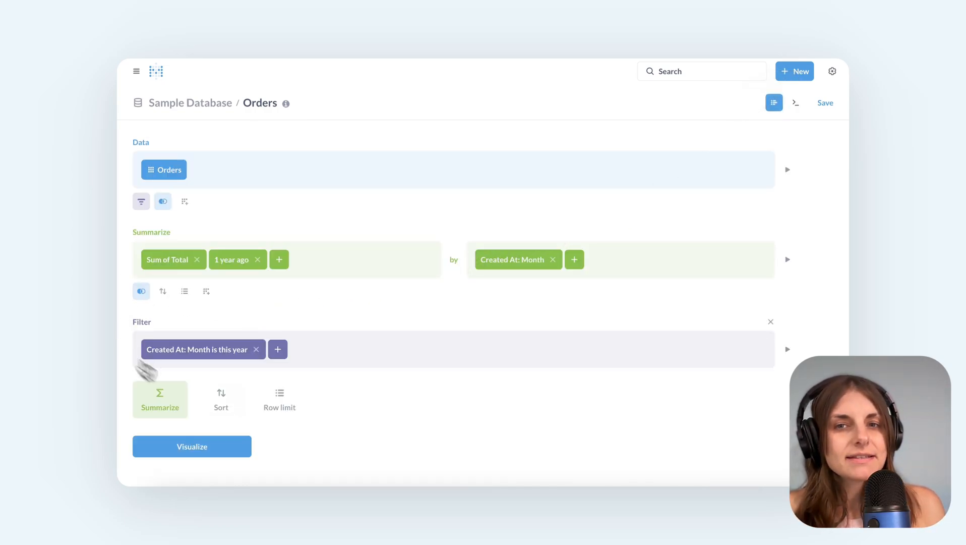
click(141, 201)
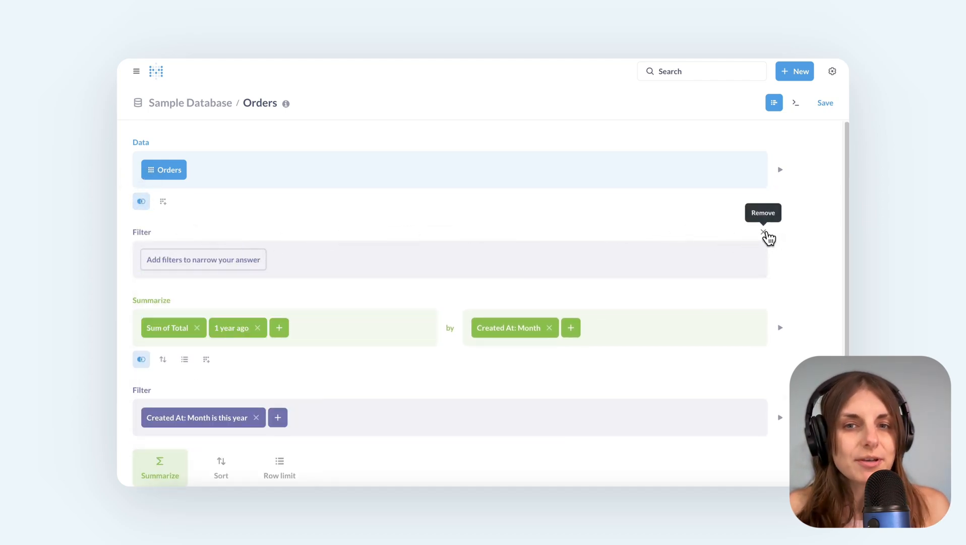
click(769, 236)
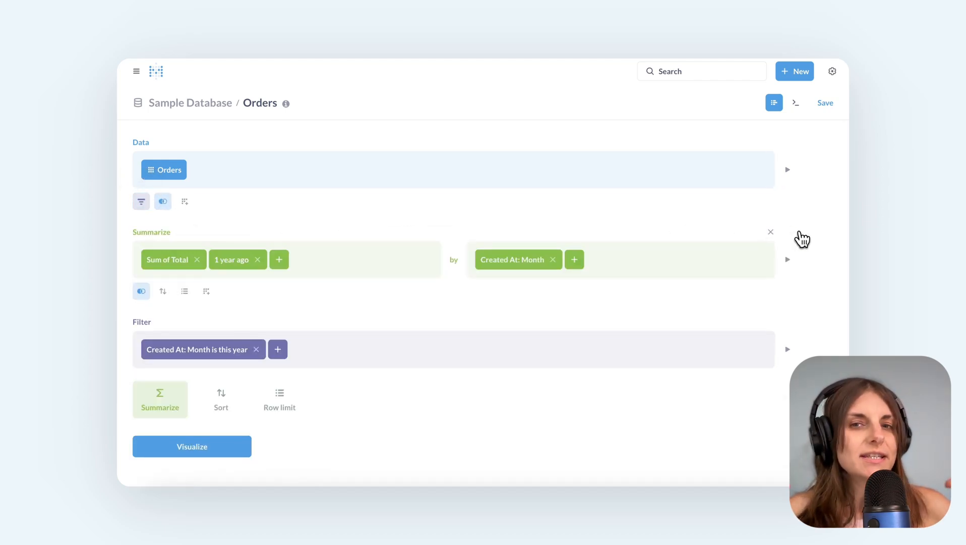
mouse_move(713, 352)
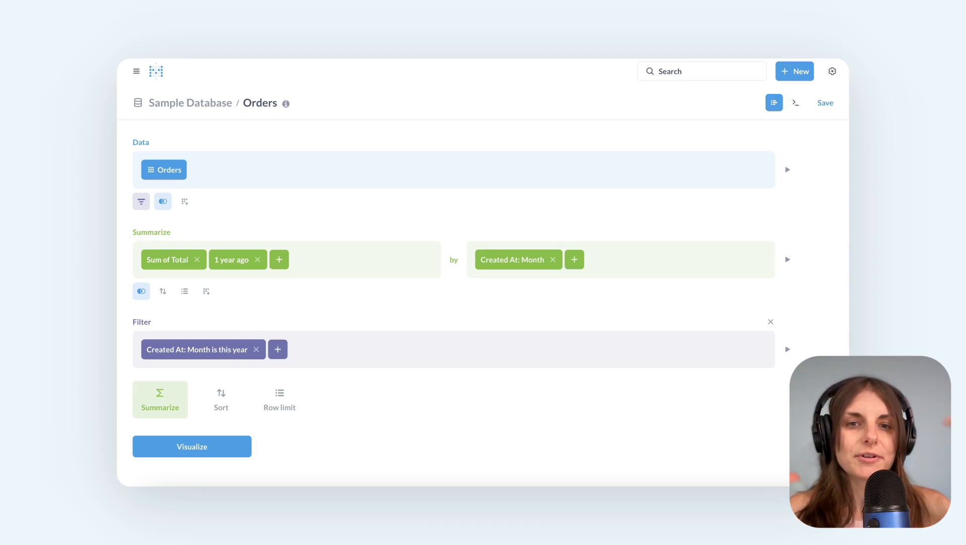
click(192, 445)
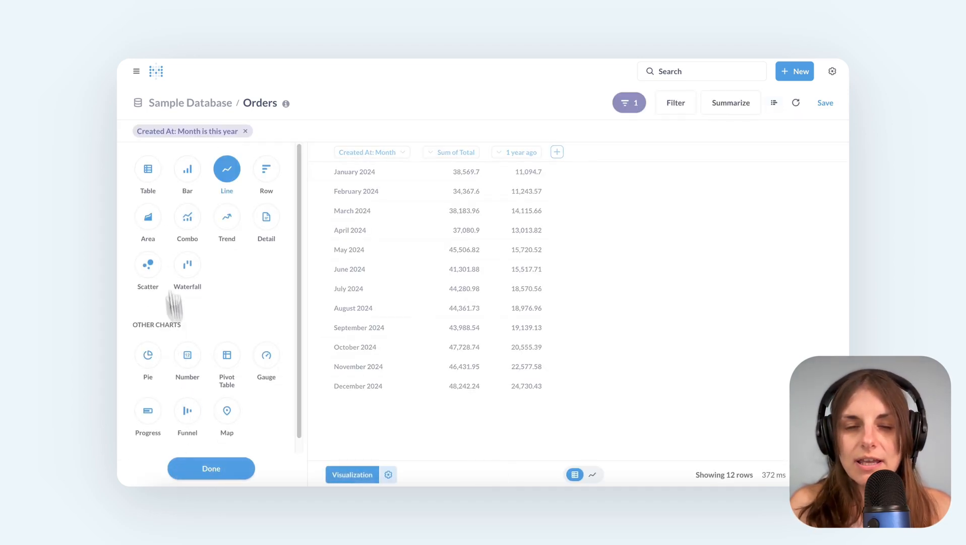
Switch the 2024 monthly results to a bar chart showing Sum of Total and 1 year ago.
click(186, 170)
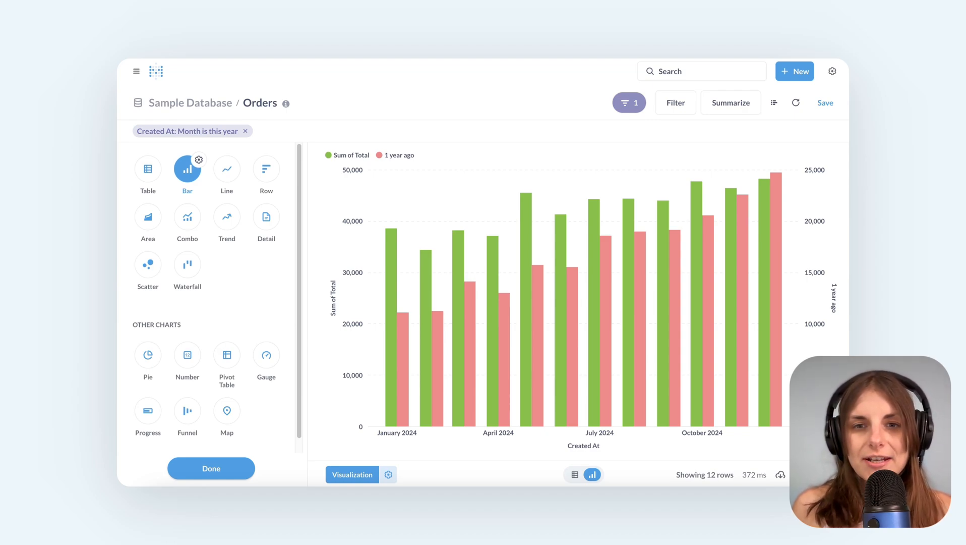
mouse_move(385, 196)
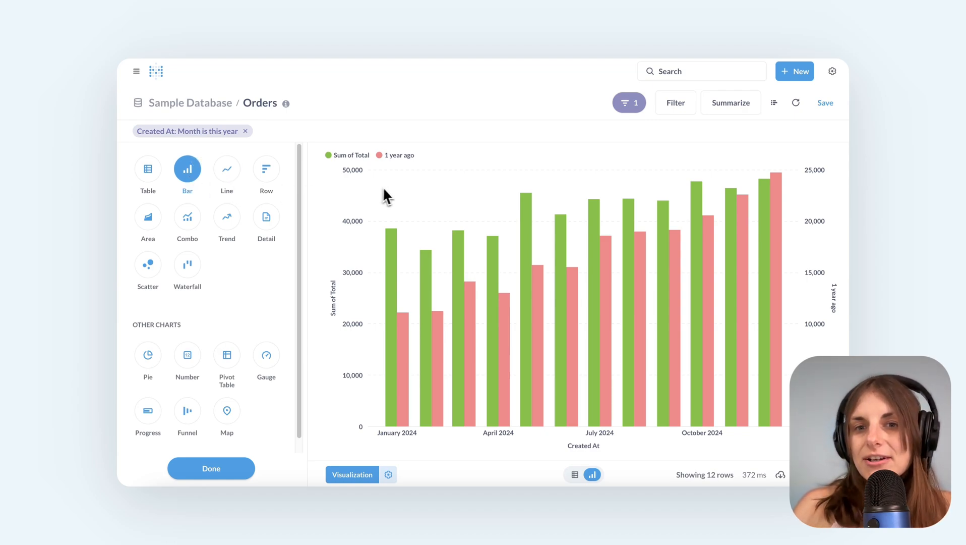
mouse_move(345, 204)
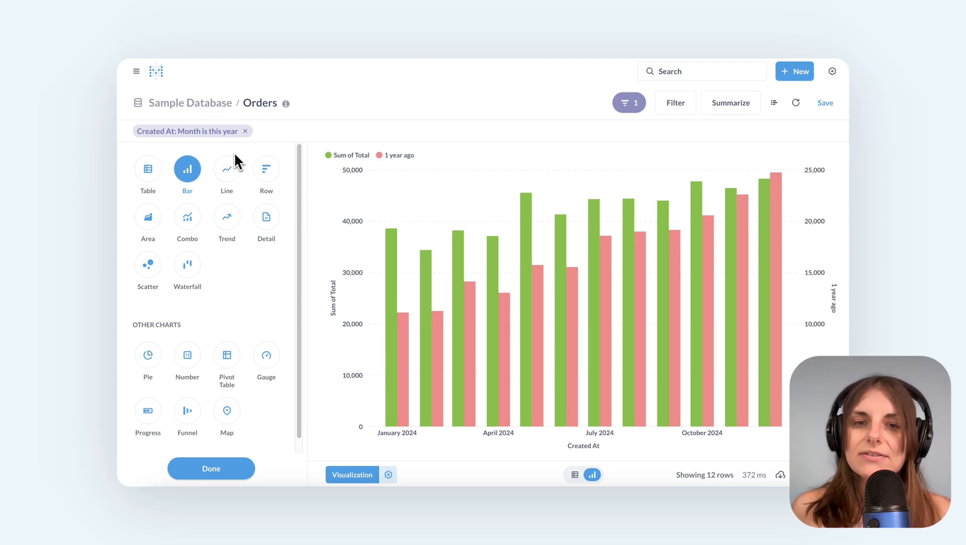
mouse_move(241, 155)
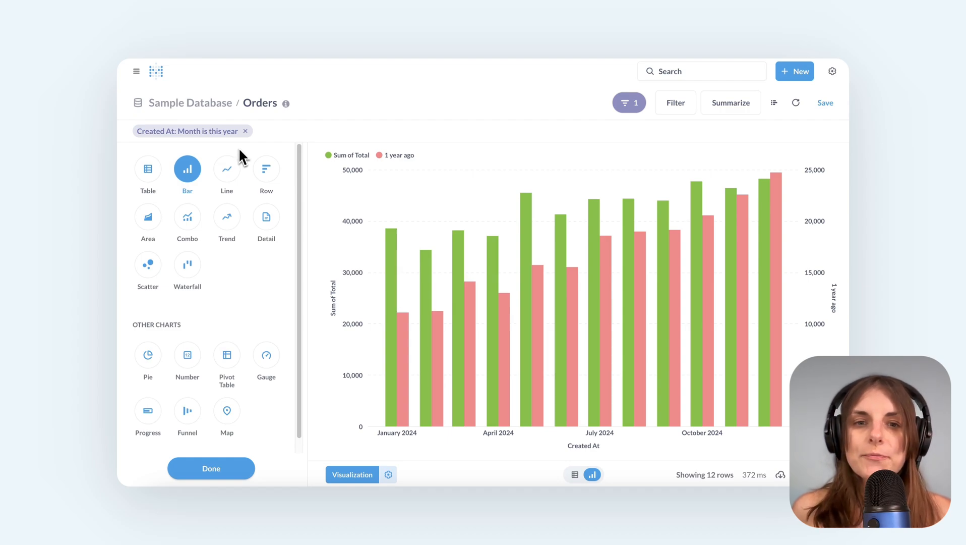
mouse_move(201, 164)
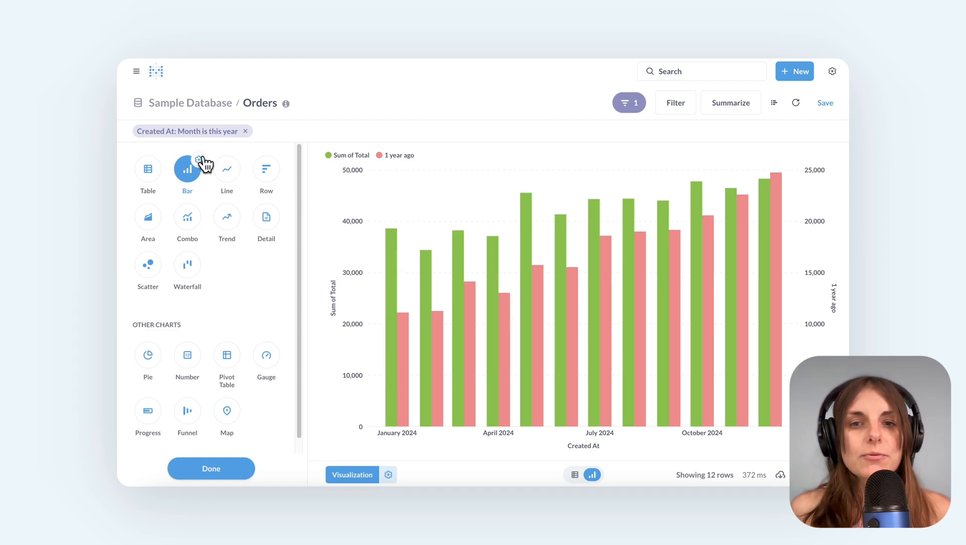
Disable the split y-axis, rename Sum of Total to 'Current year', and list 1 year ago first.
click(388, 474)
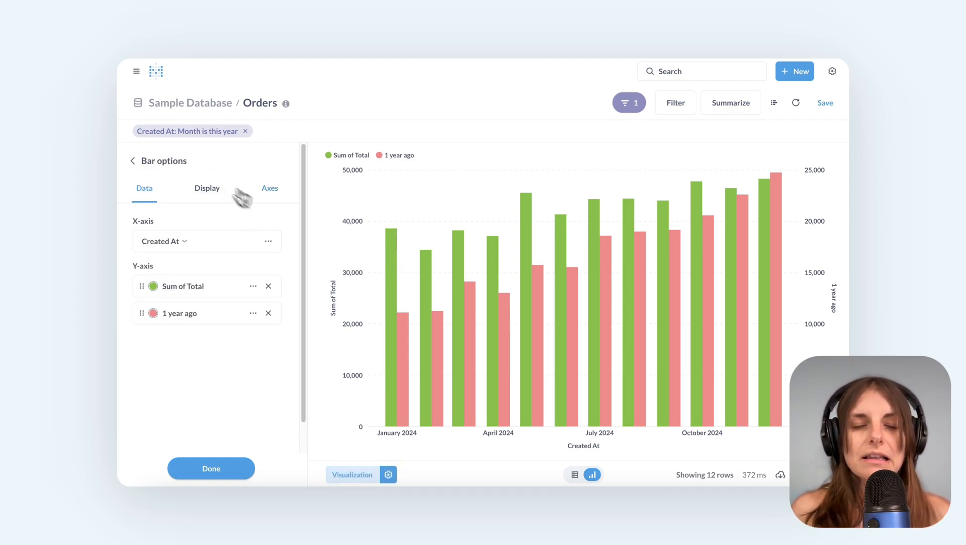
click(269, 188)
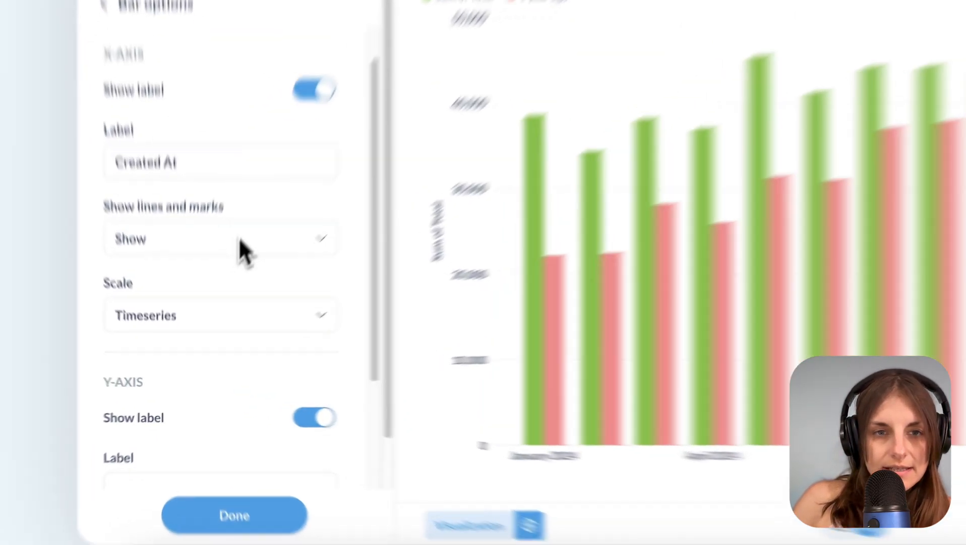
scroll(down, 3)
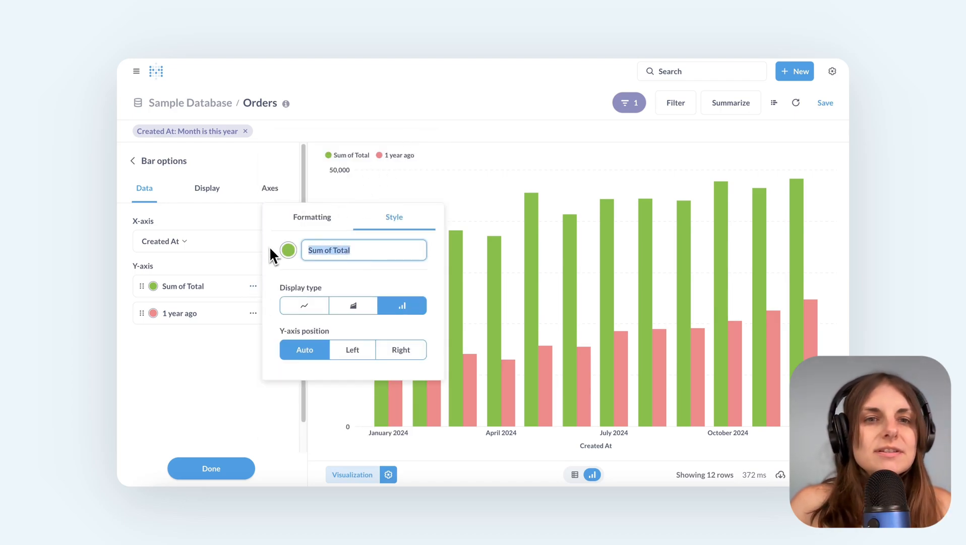
text(Current year)
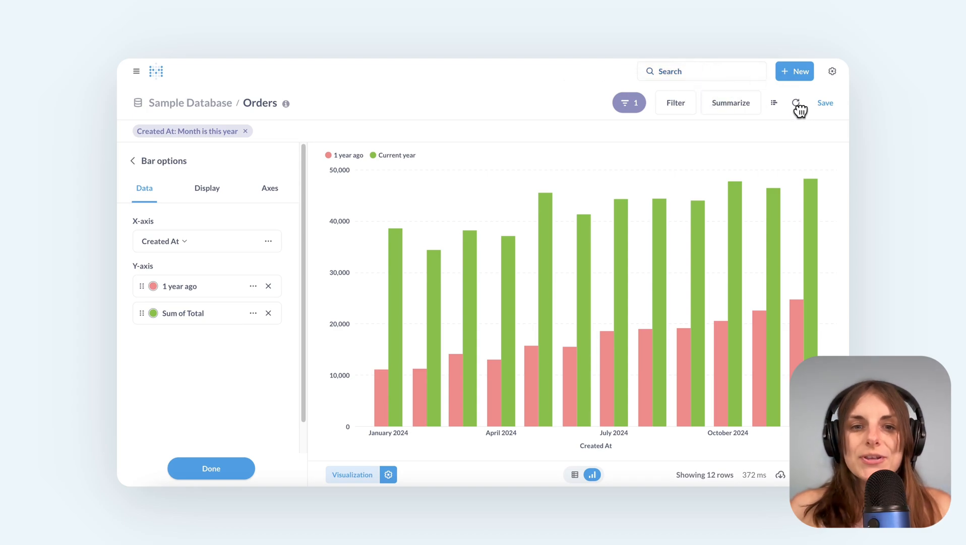
Rerun the query from the editor to show the finished 1 year ago vs Current year bar chart.
click(774, 102)
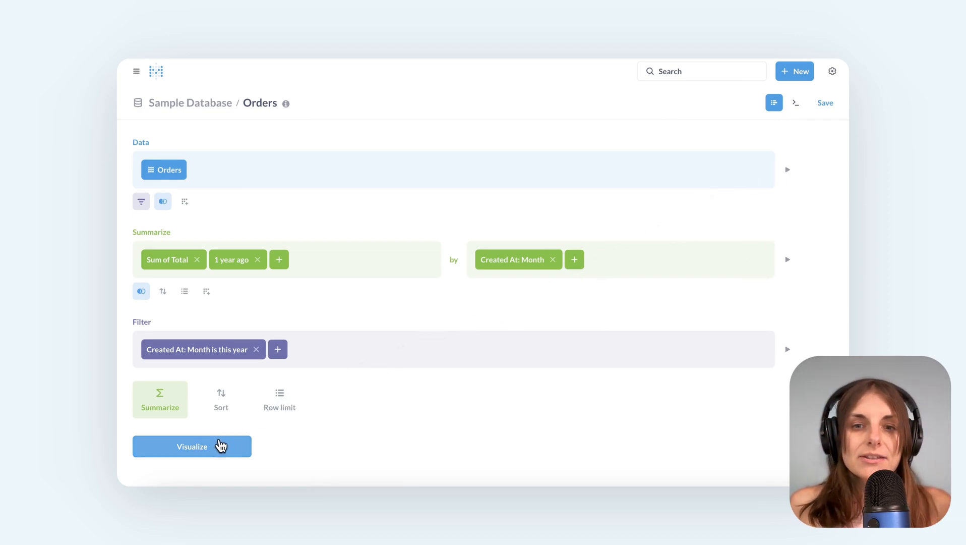
click(191, 445)
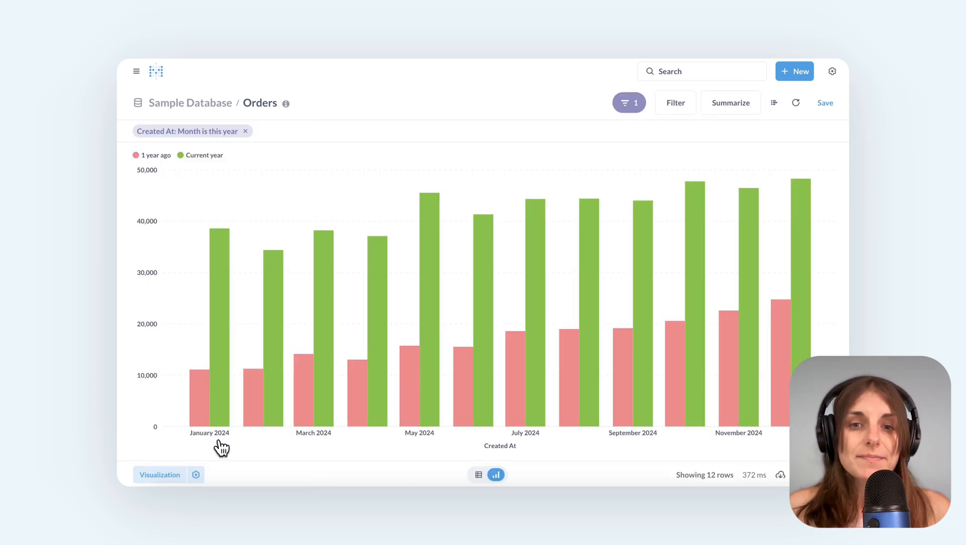